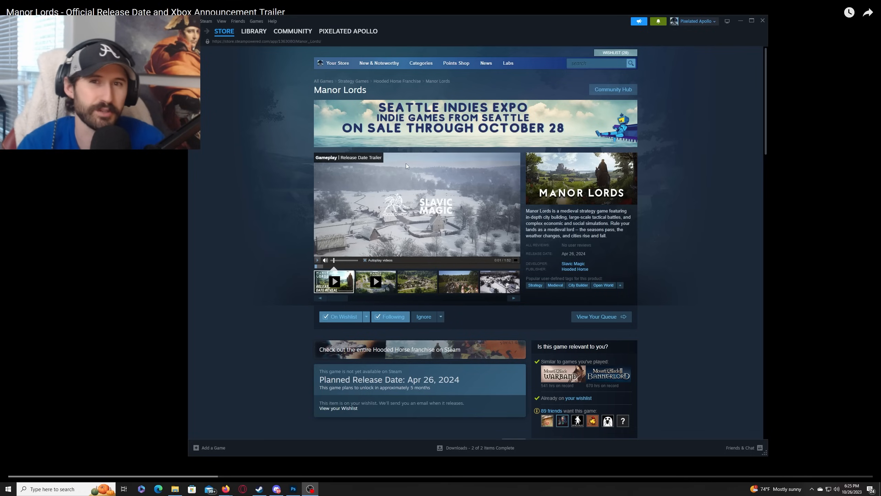
mouse_move(446, 165)
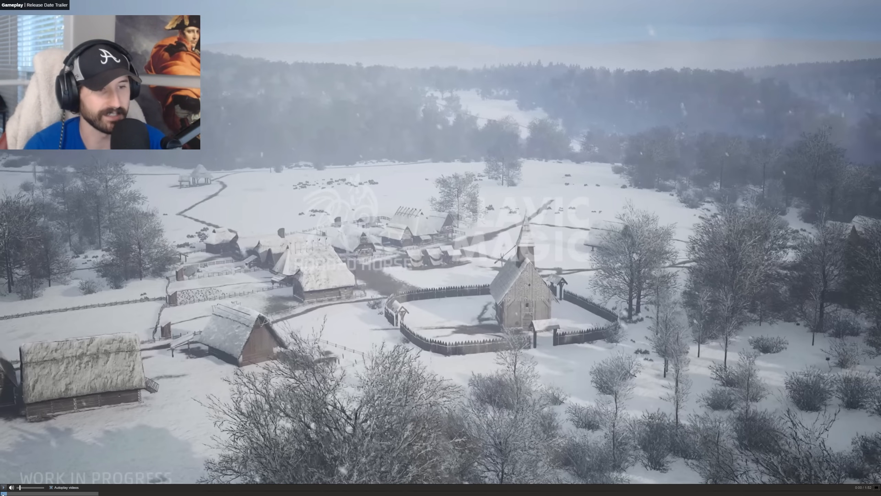
Toggle playback of the fullscreen Manor Lords release-date trailer
left_click(4, 487)
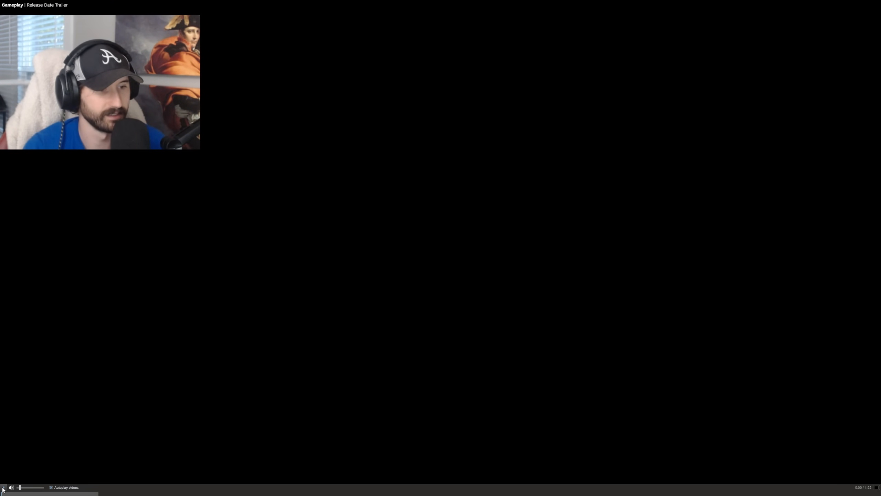
left_click(3, 488)
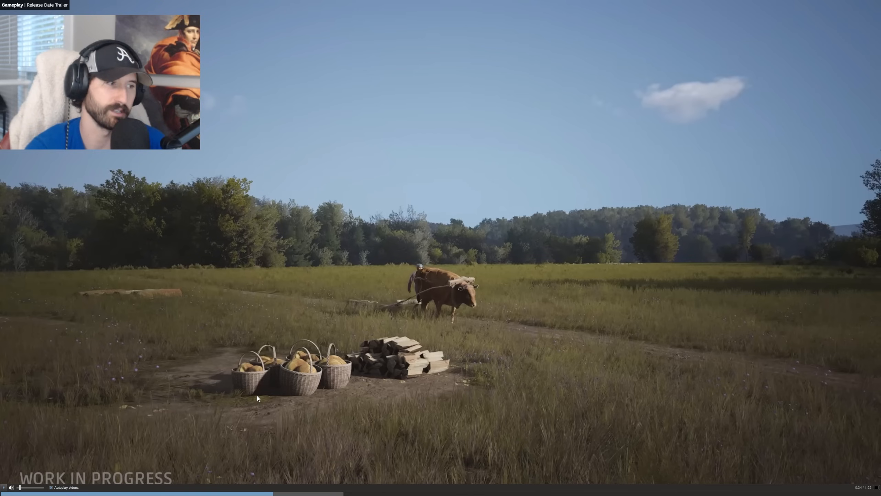
mouse_move(531, 337)
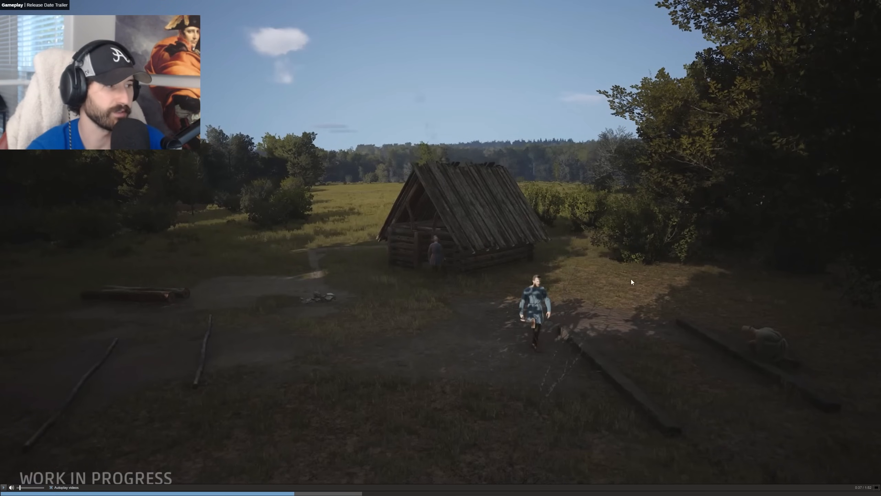
mouse_move(362, 325)
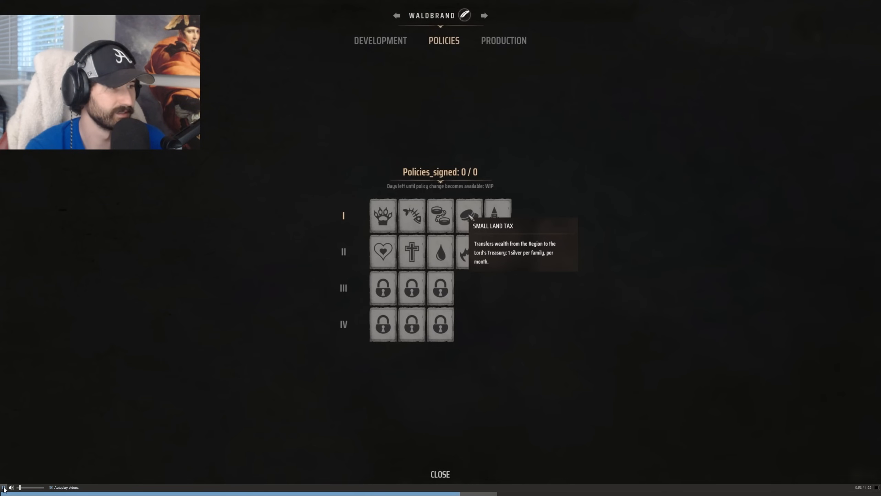
left_click(380, 40)
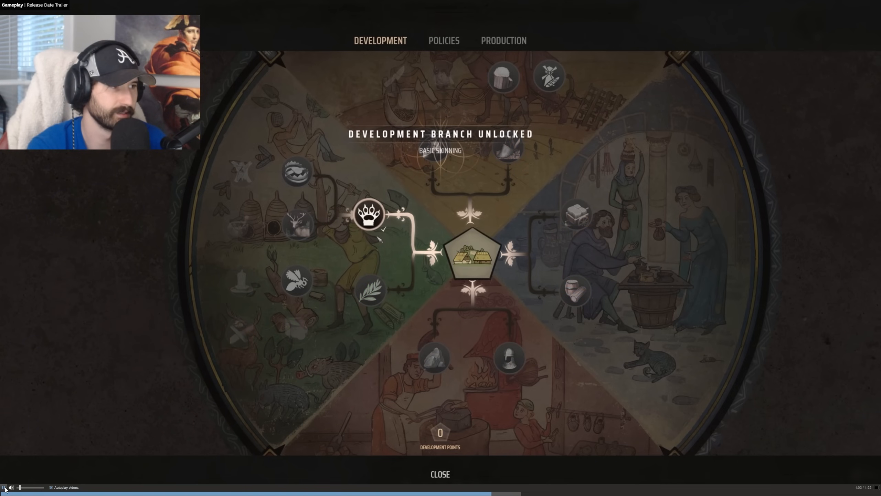
left_click(440, 473)
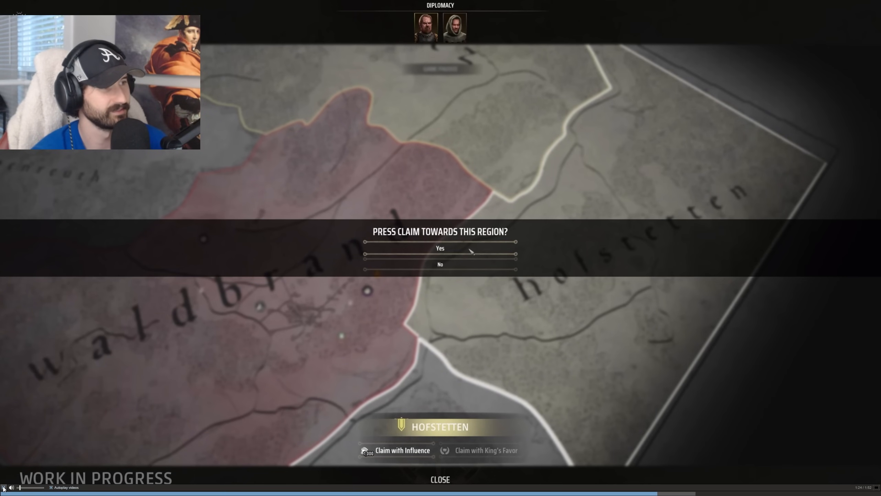
left_click(440, 248)
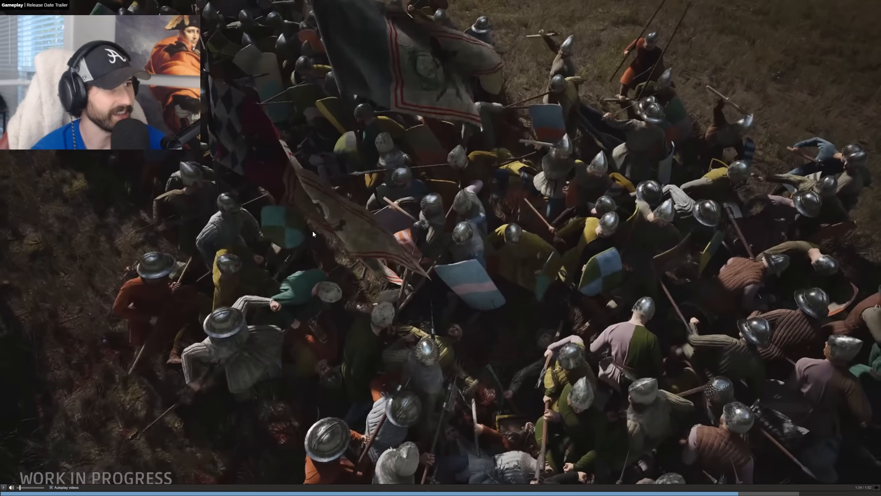
mouse_move(436, 208)
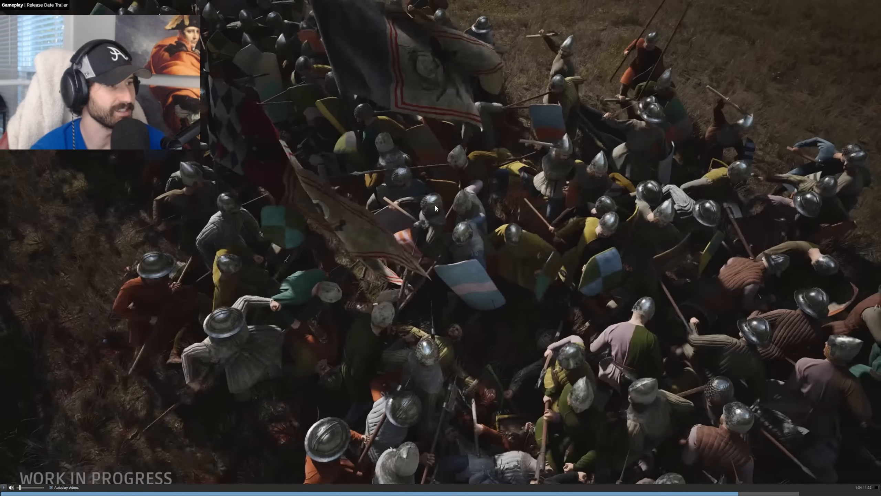